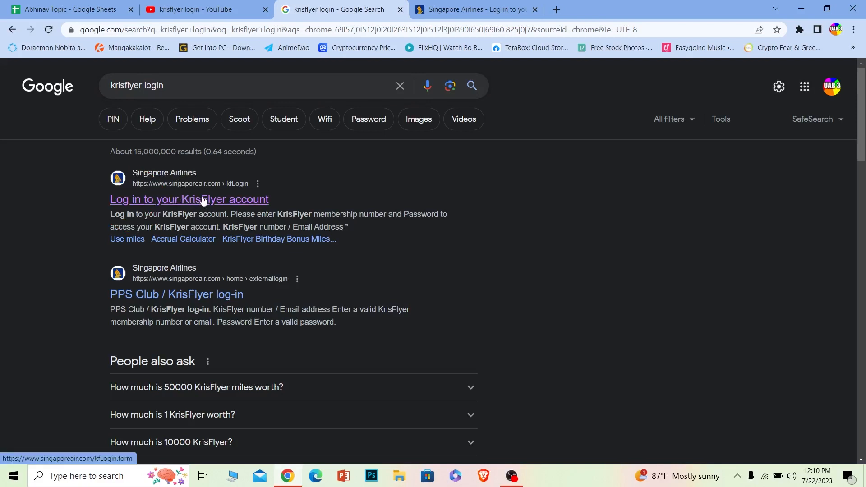
# Follow the 'Log in to your KrisFlyer account' result to the Singapore Airlines login page
pyautogui.click(188, 199)
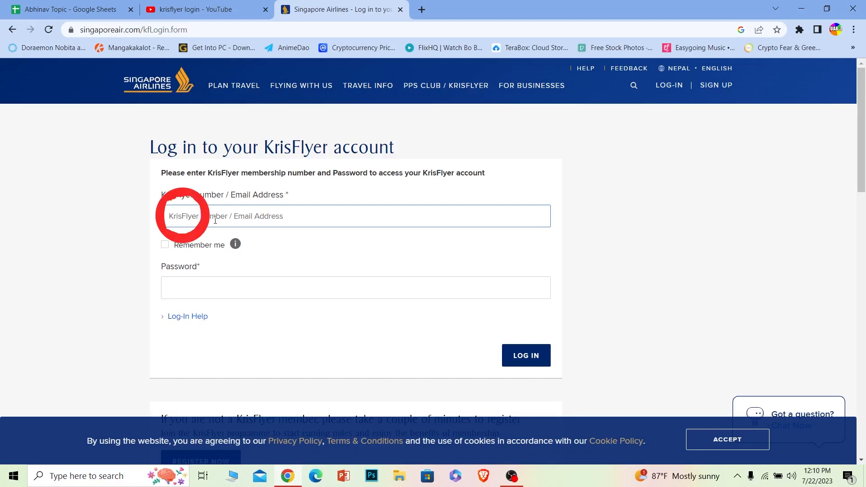
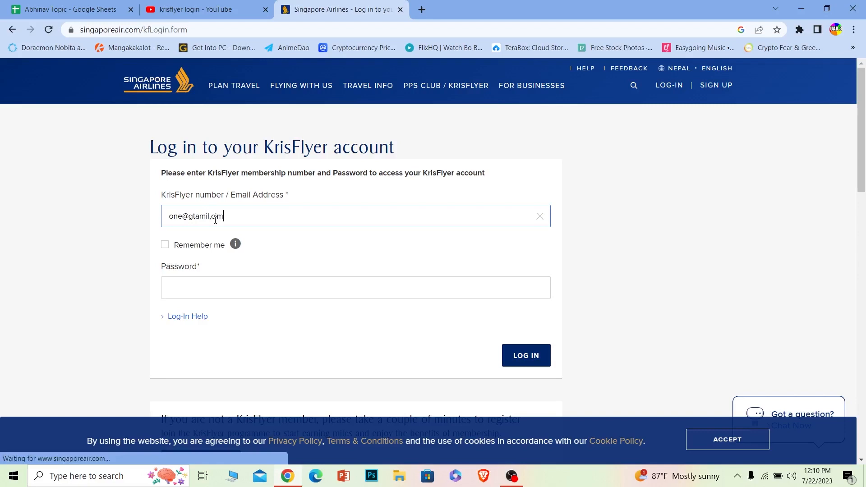
pyautogui.click(354, 299)
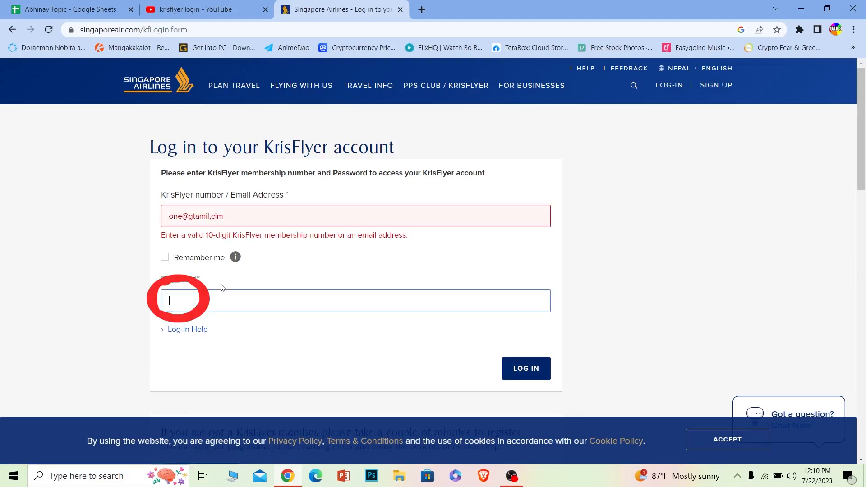